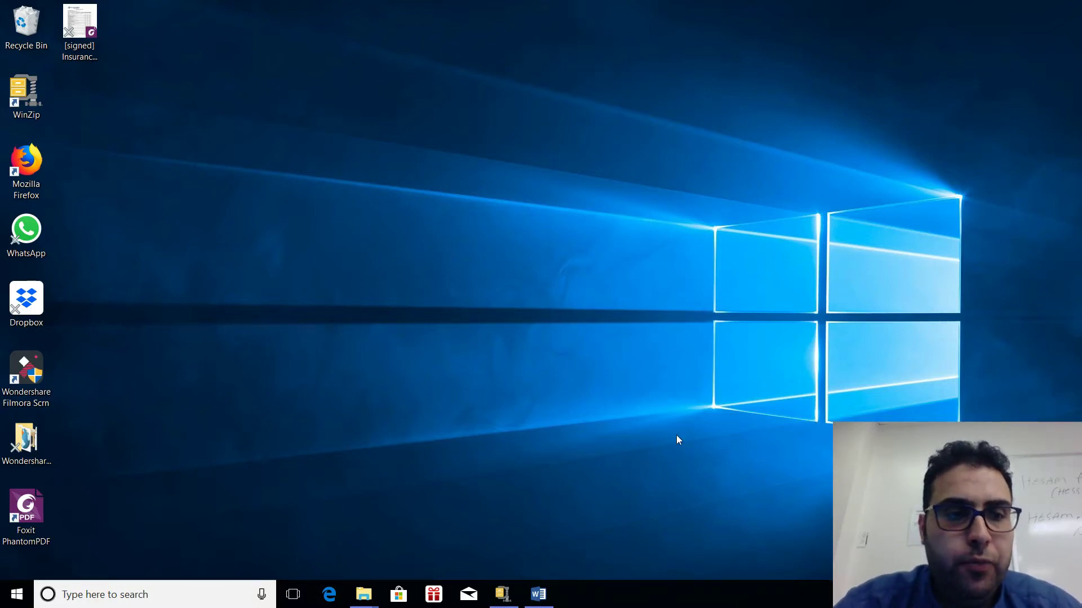
mouse_move(660, 431)
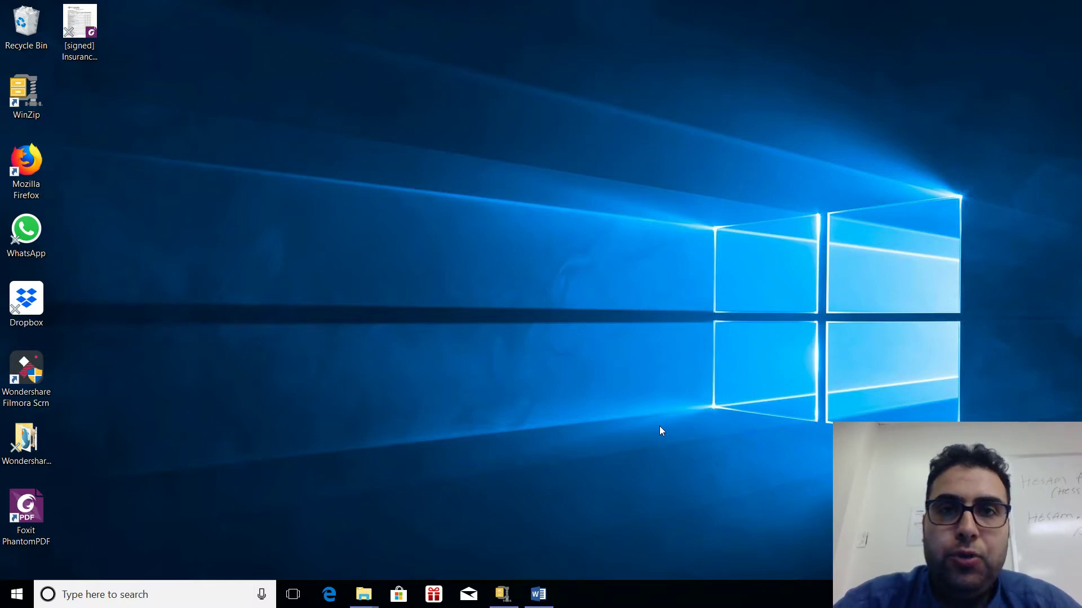
mouse_move(447, 575)
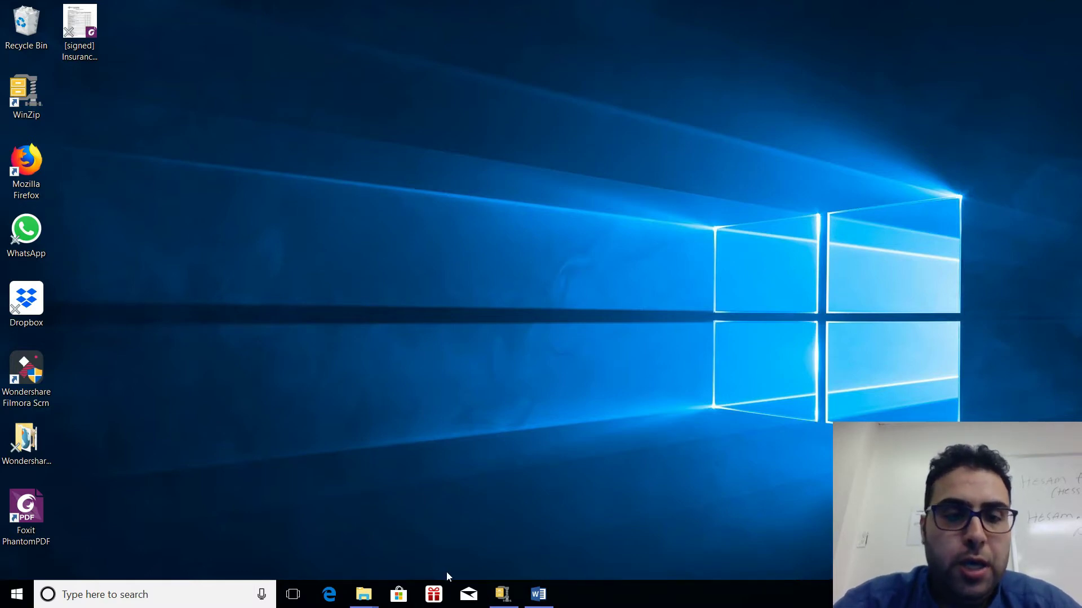
Launch Firefox from the desktop and dismiss the default-browser prompt with Not now.
click(26, 171)
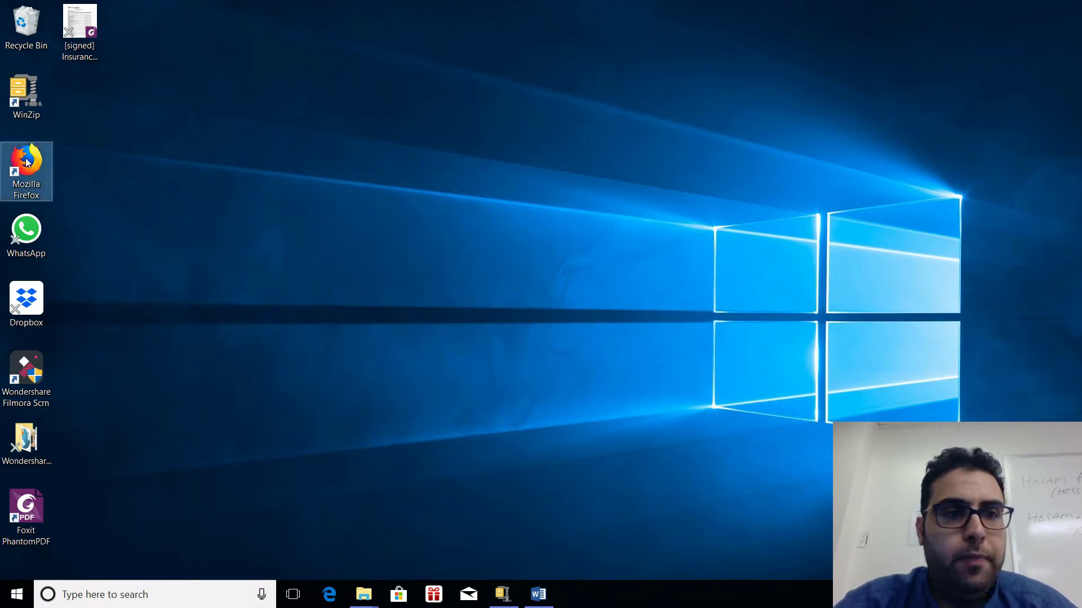
double_click(26, 171)
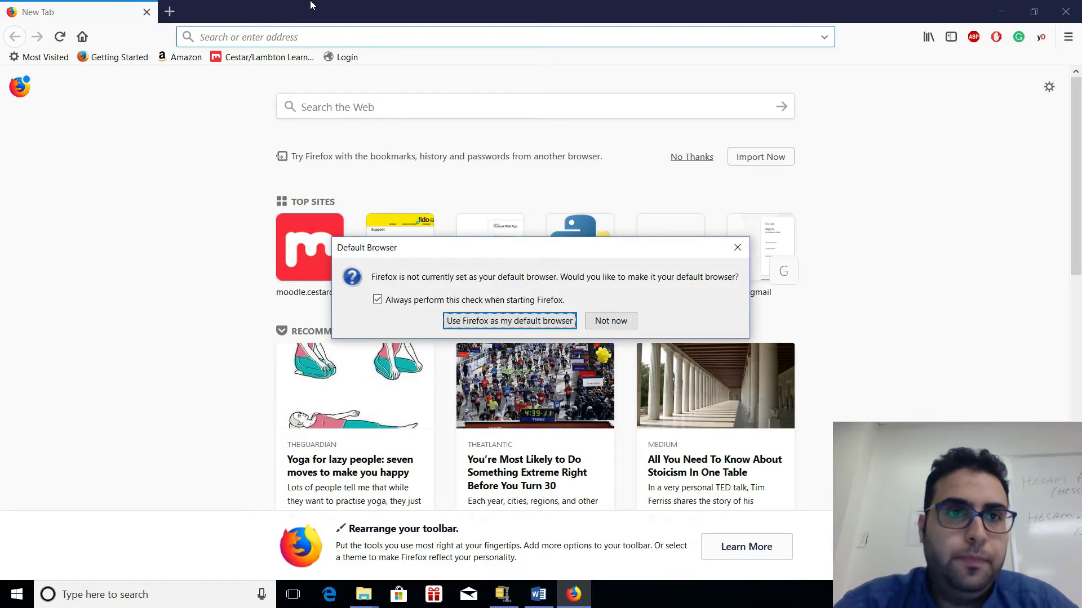
click(609, 320)
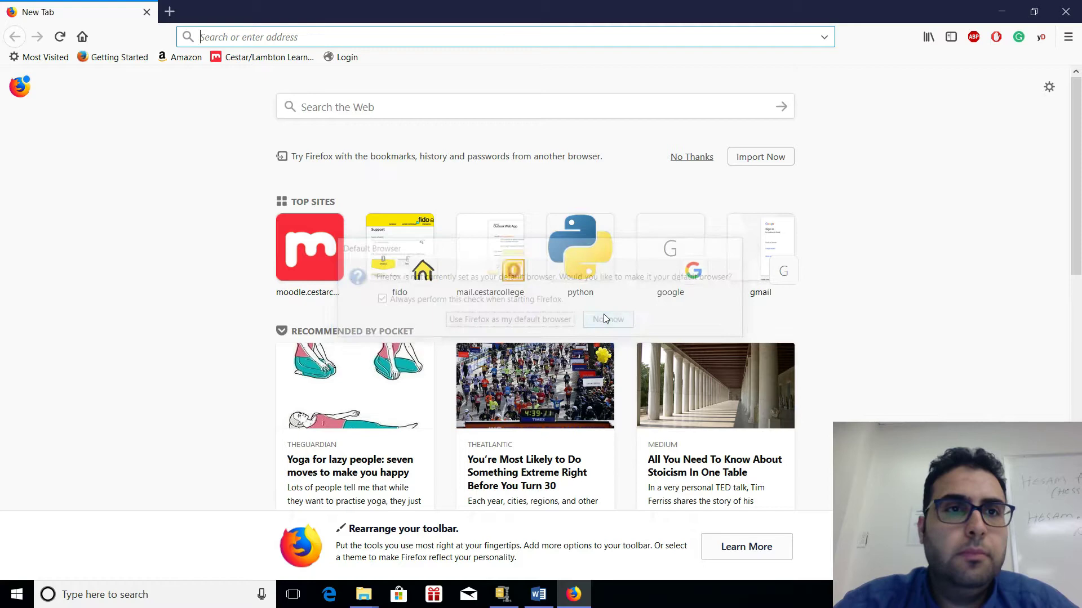
Search Google for raptor flowchart and choose the RAPTOR - Flowchart Interpreter result.
text(ra)
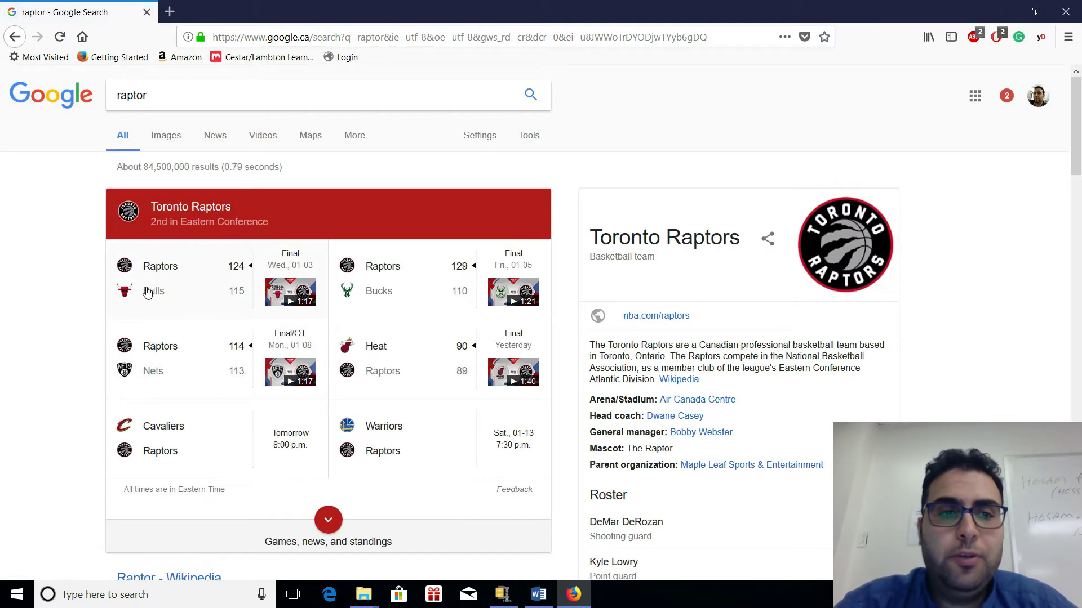
scroll(down, 3)
text( flowchart)
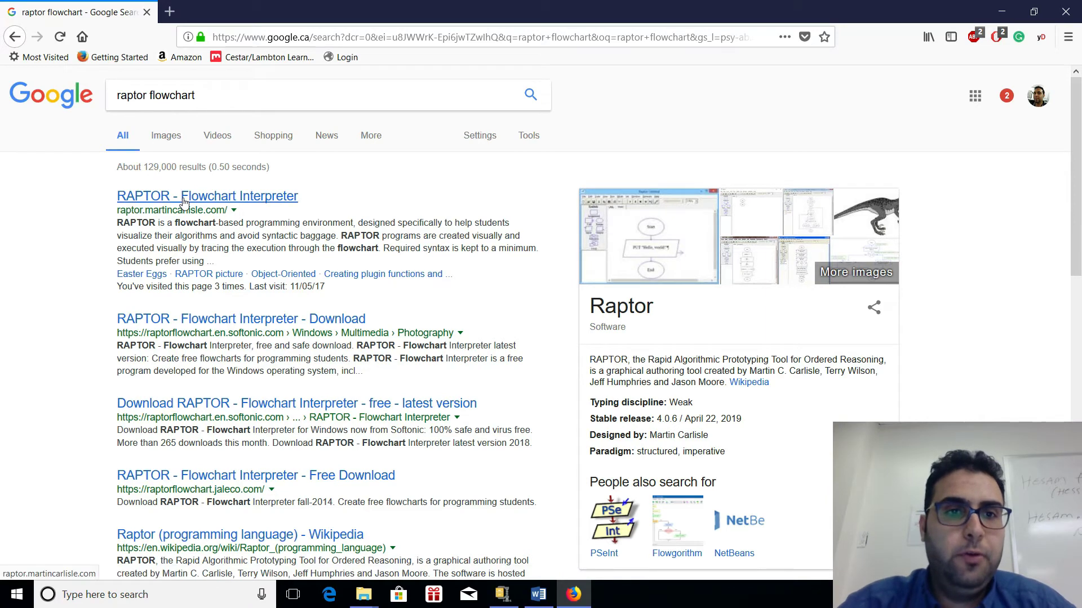
click(207, 196)
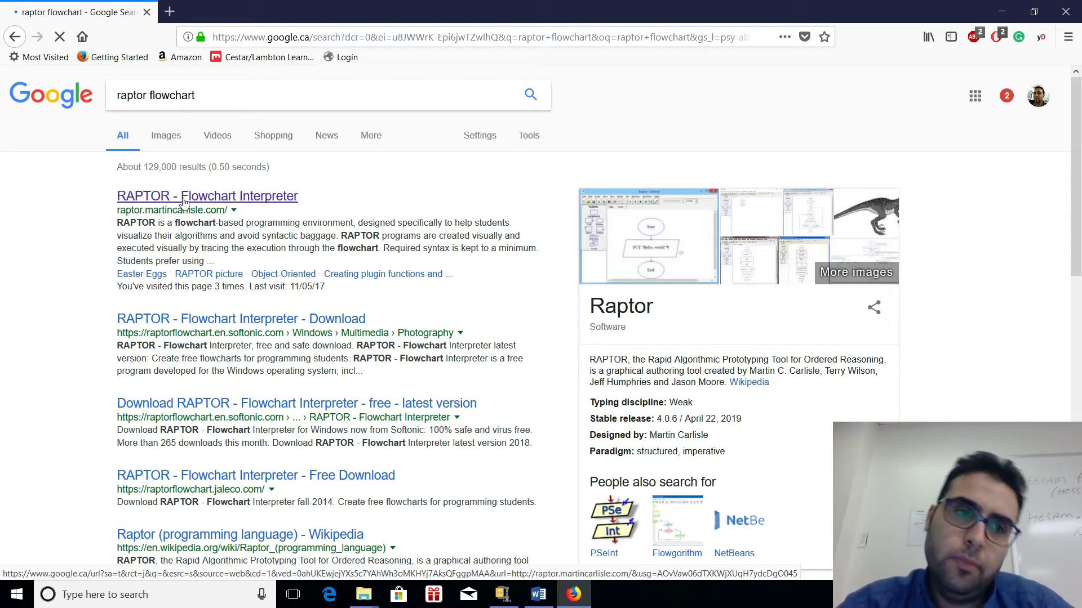
Scroll the RAPTOR home page down to the Download latest version button.
click(208, 196)
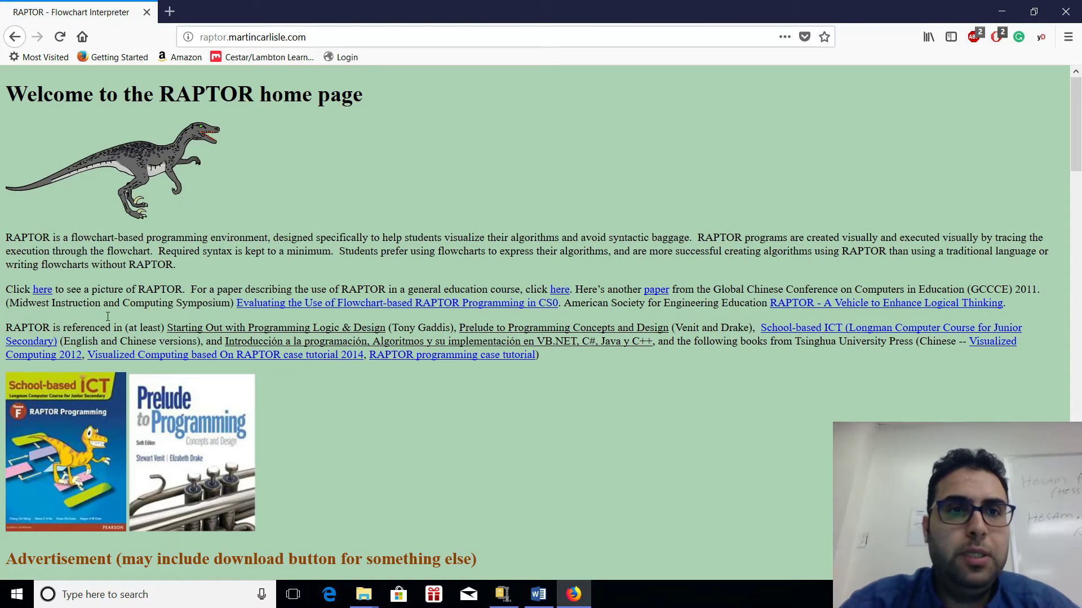
click(251, 36)
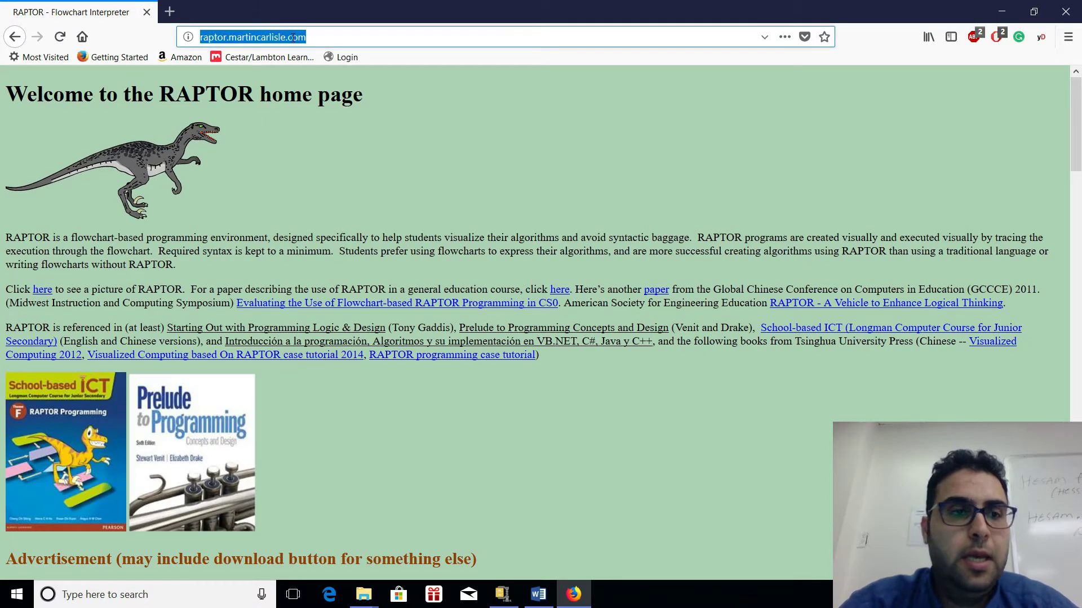
scroll(down, 3)
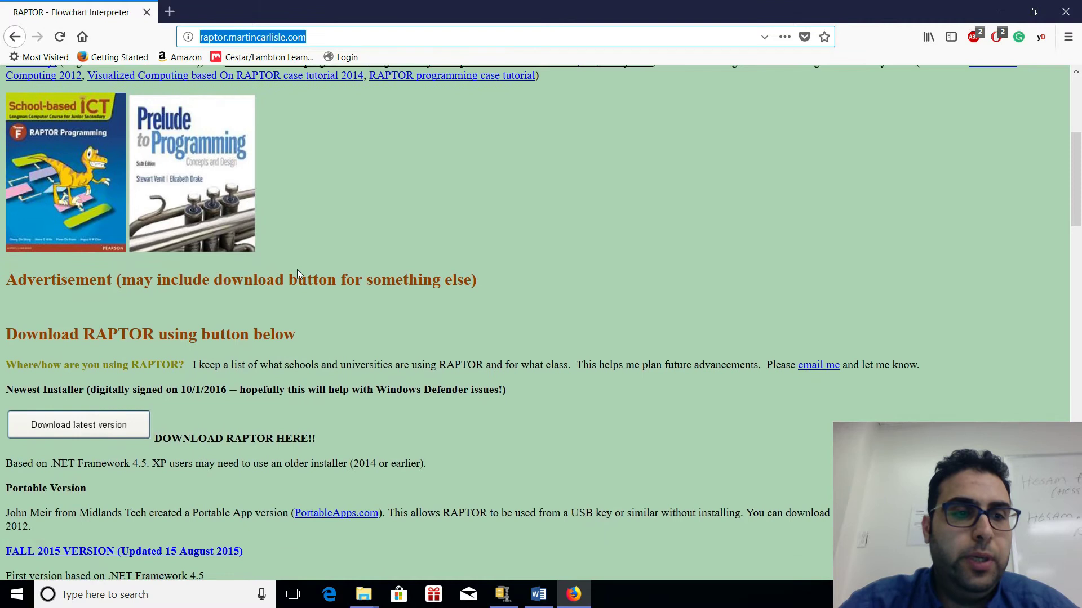
scroll(down, 3)
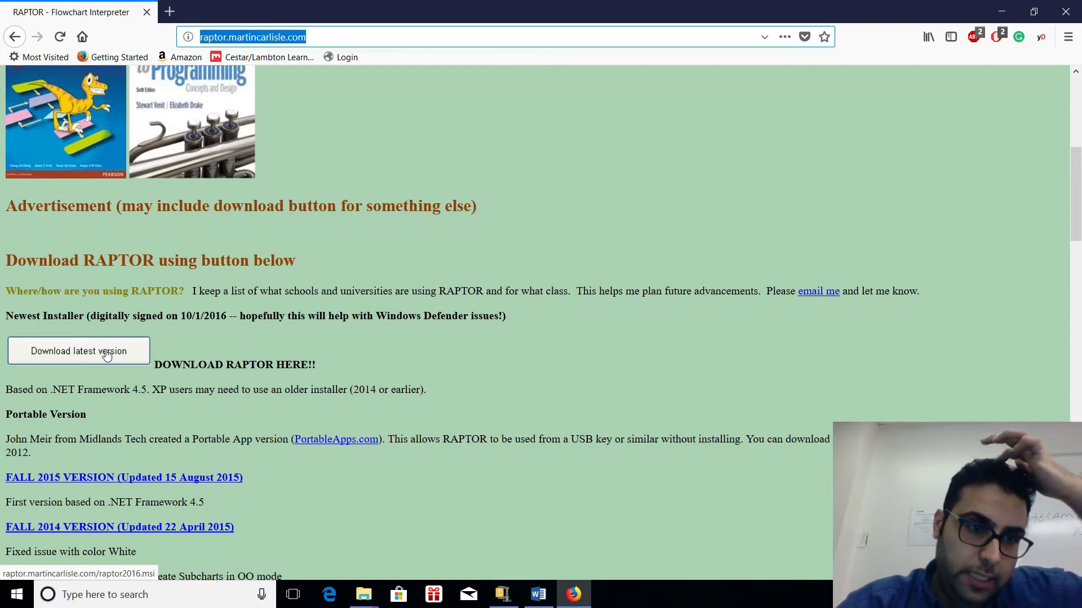
mouse_move(48, 391)
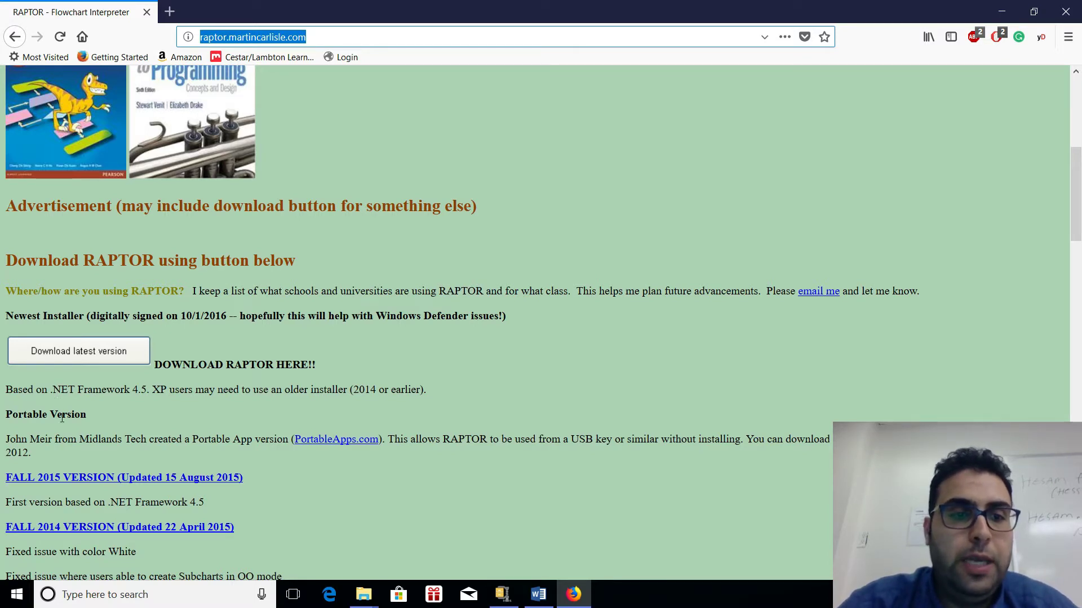
scroll(down, 3)
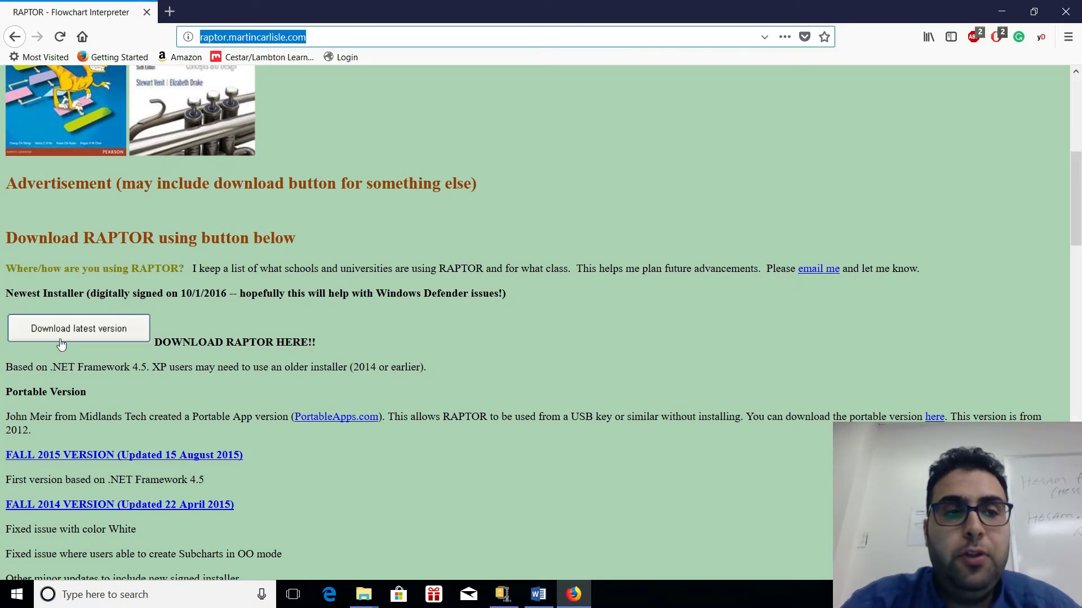
mouse_move(78, 335)
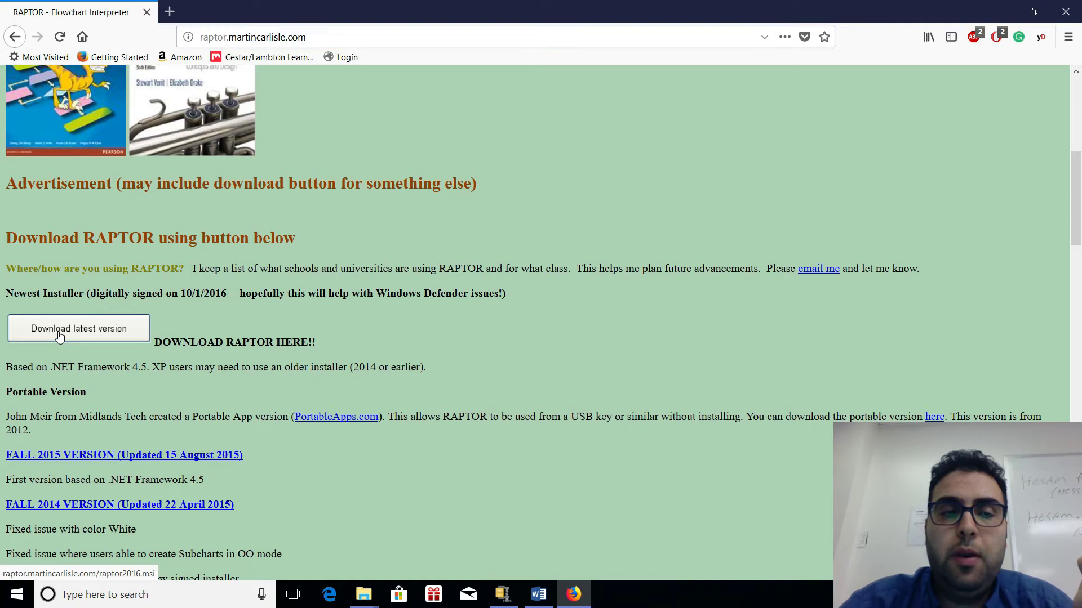
Download the latest RAPTOR installer, saving raptor2016.msi to the computer.
click(78, 328)
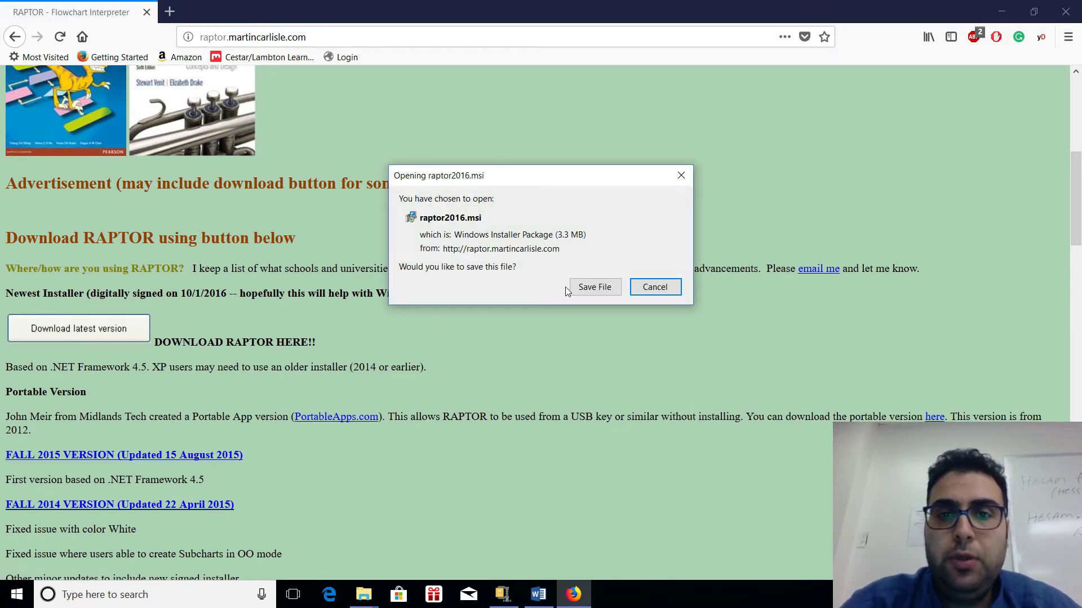
click(594, 288)
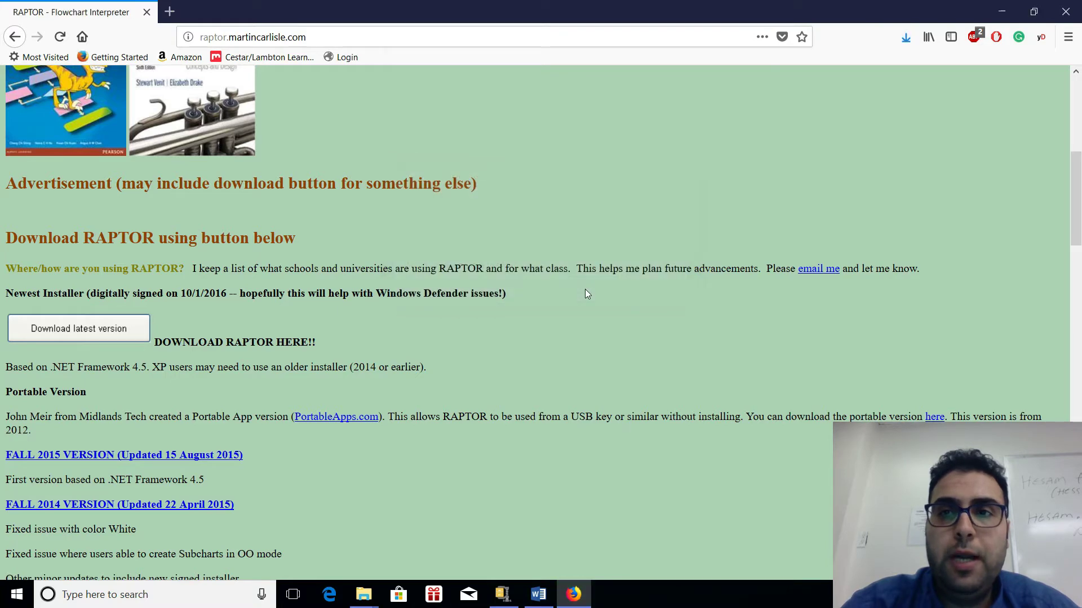
click(905, 36)
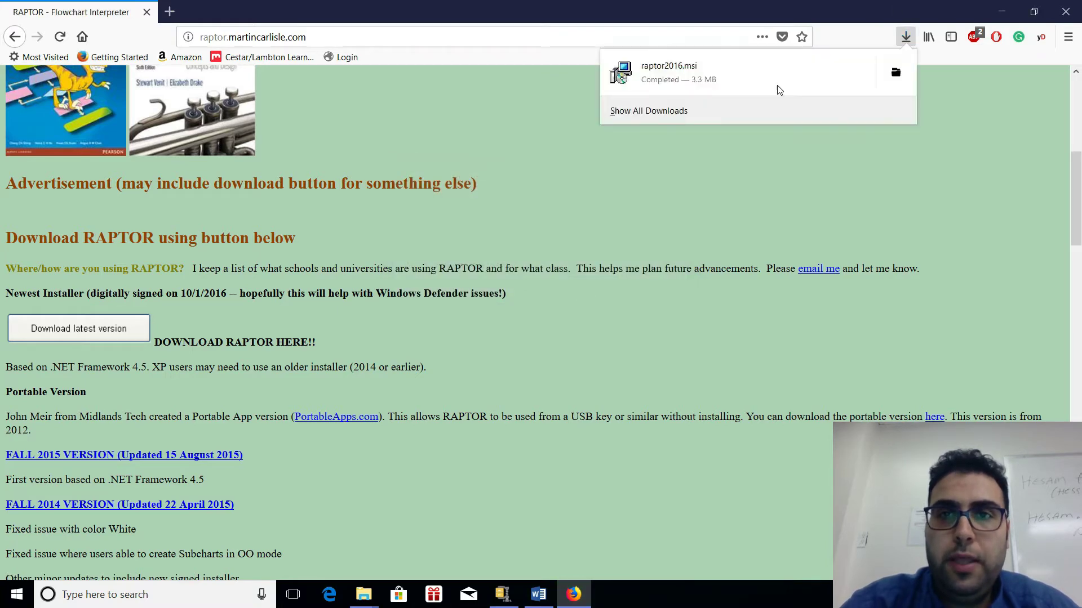
Launch raptor2016.msi from the Downloads panel, confirming the executable warning.
click(668, 72)
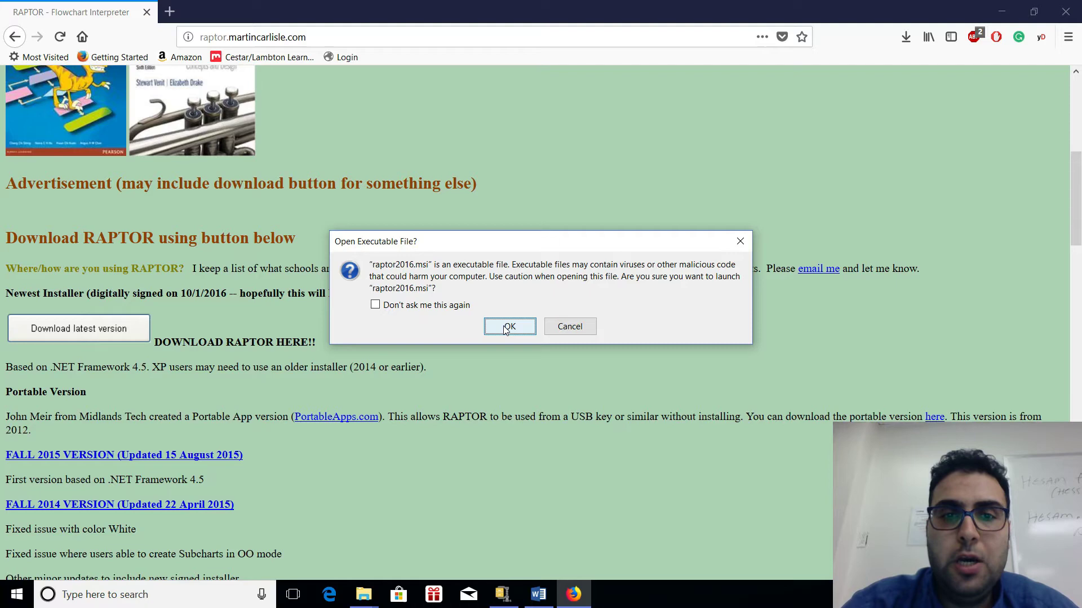
click(509, 327)
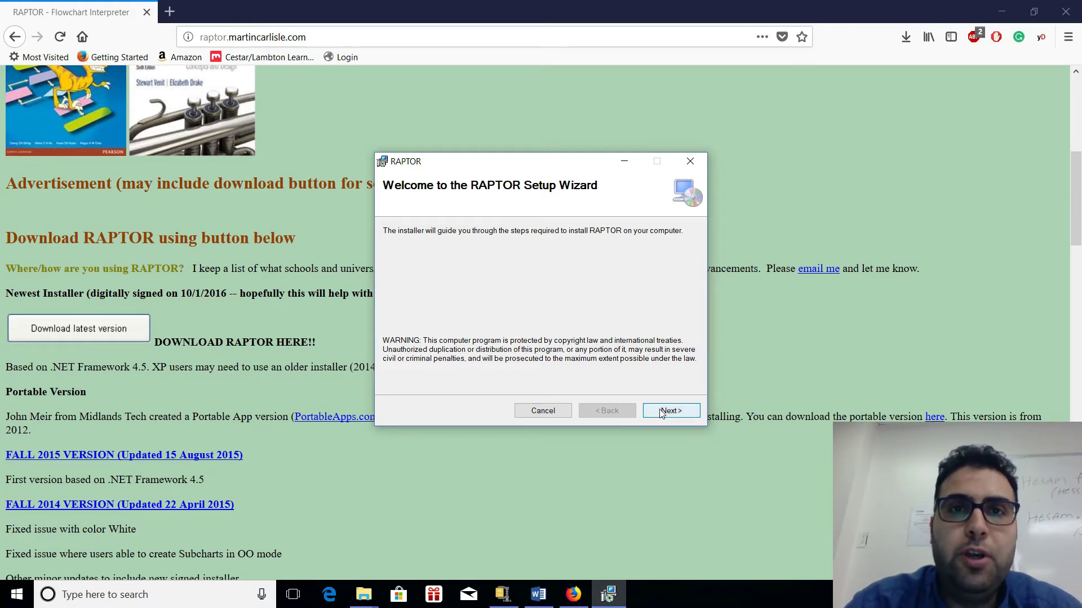
Accept the default Program Files folder for Everyone and run the installation to completion.
click(670, 410)
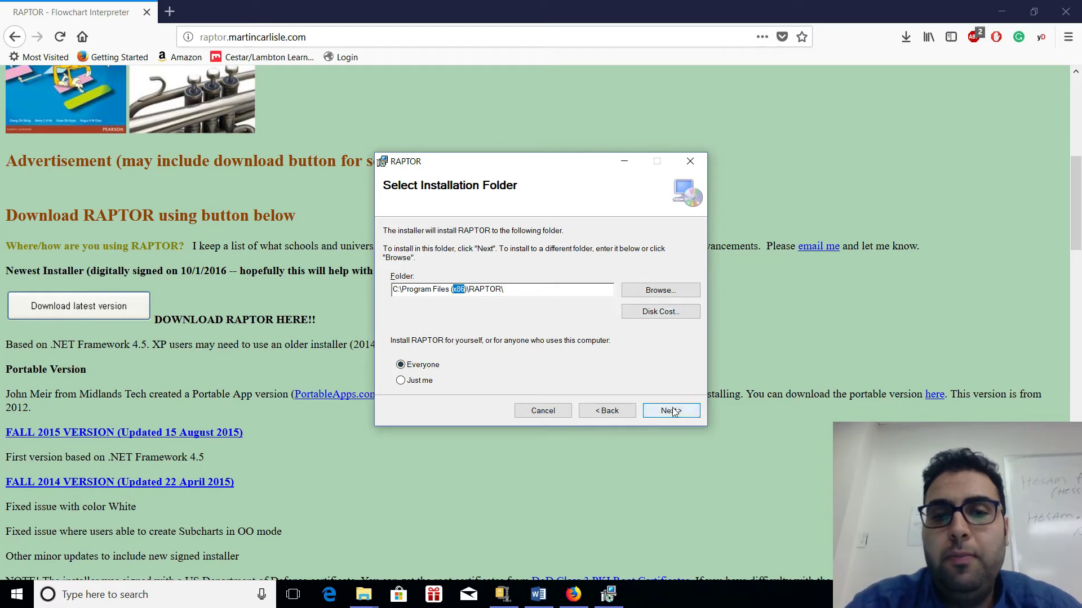
click(669, 411)
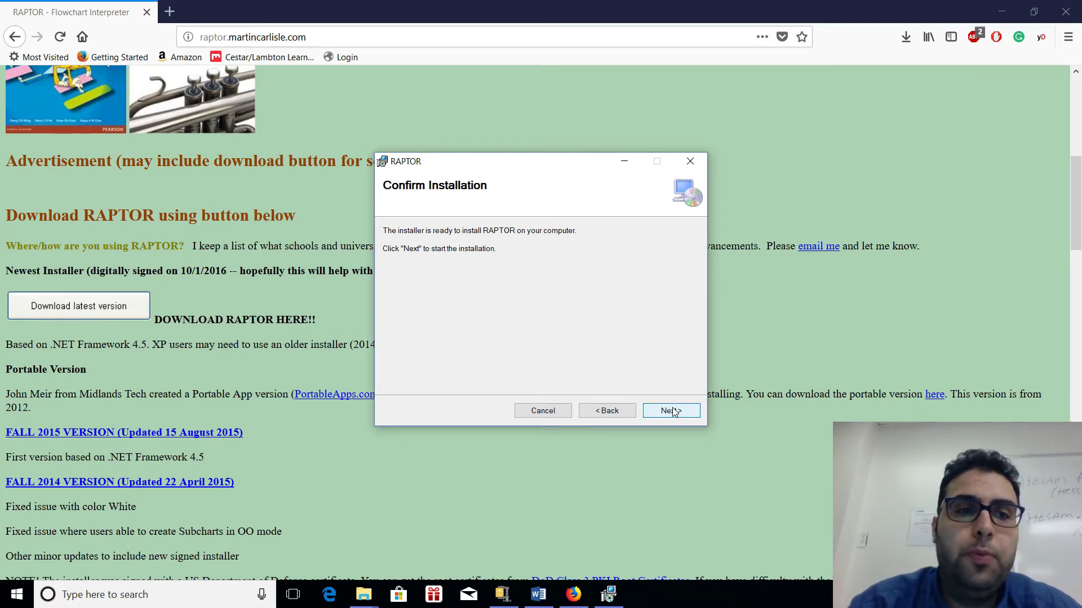
click(667, 410)
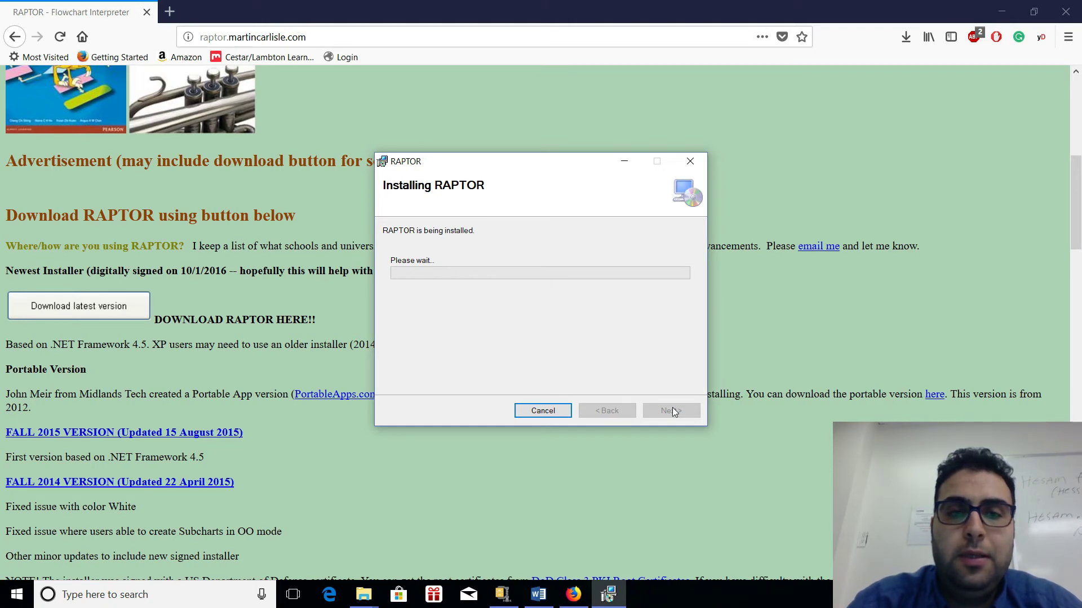
mouse_move(802, 510)
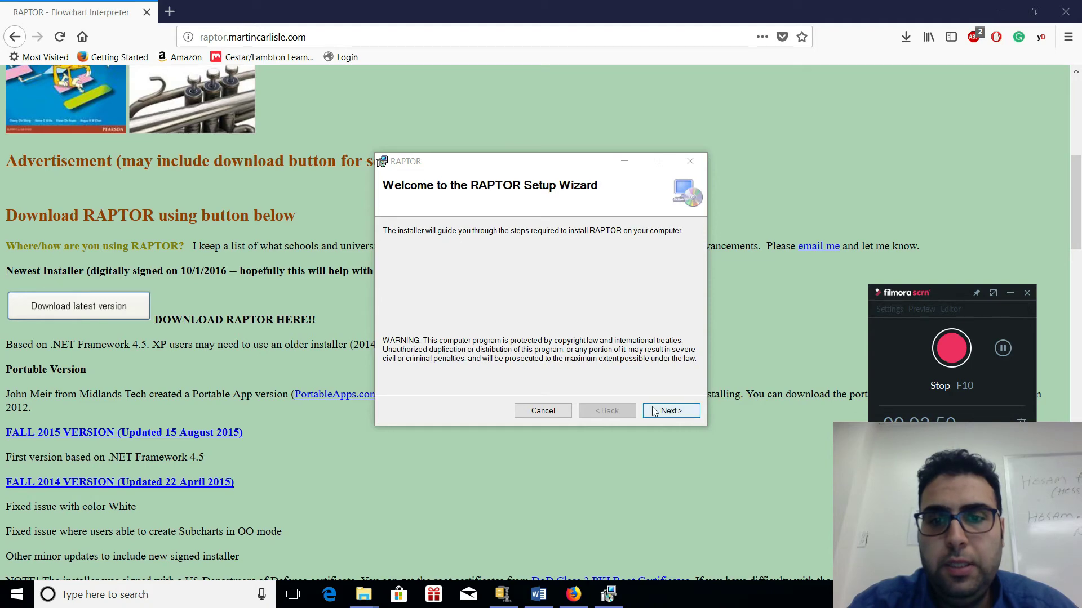
click(670, 410)
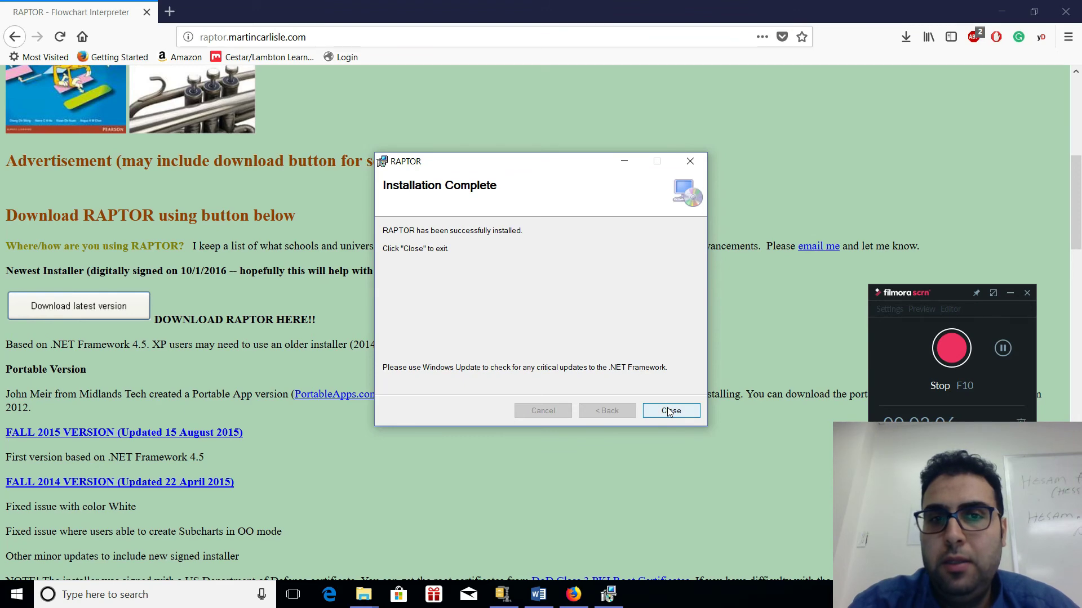
Close the finished RAPTOR Setup Wizard.
click(669, 410)
text(ra)
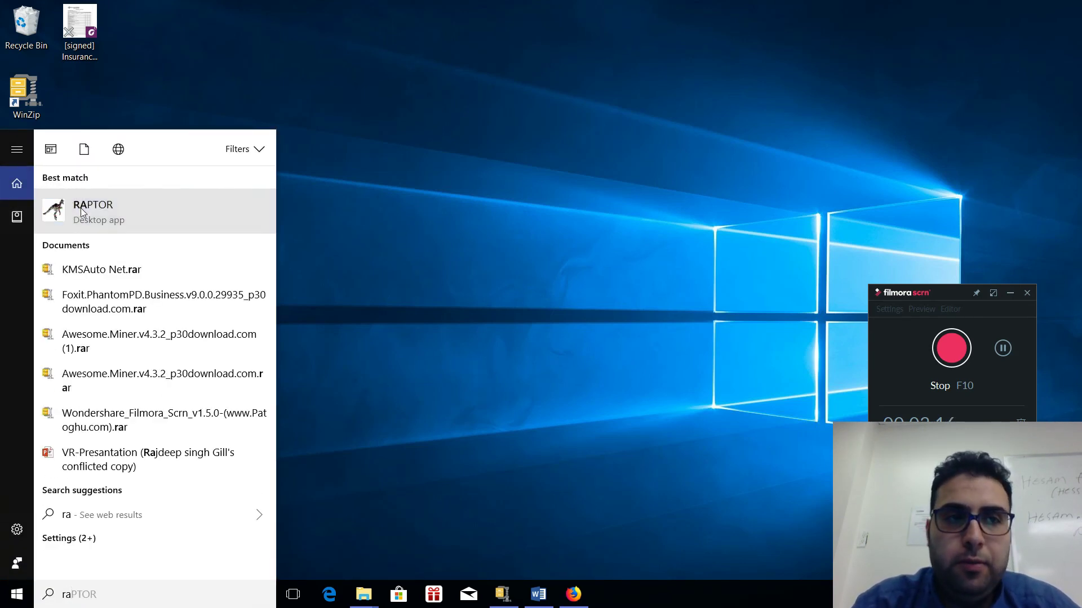
Launch RAPTOR from the search result, showing a blank Start–End flowchart.
click(92, 211)
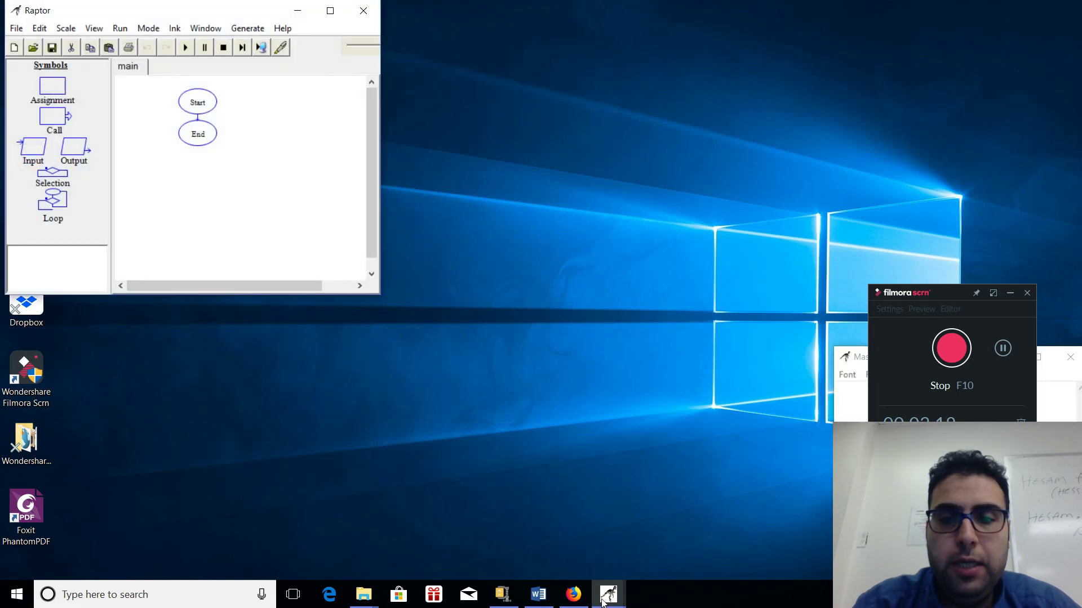
right_click(607, 594)
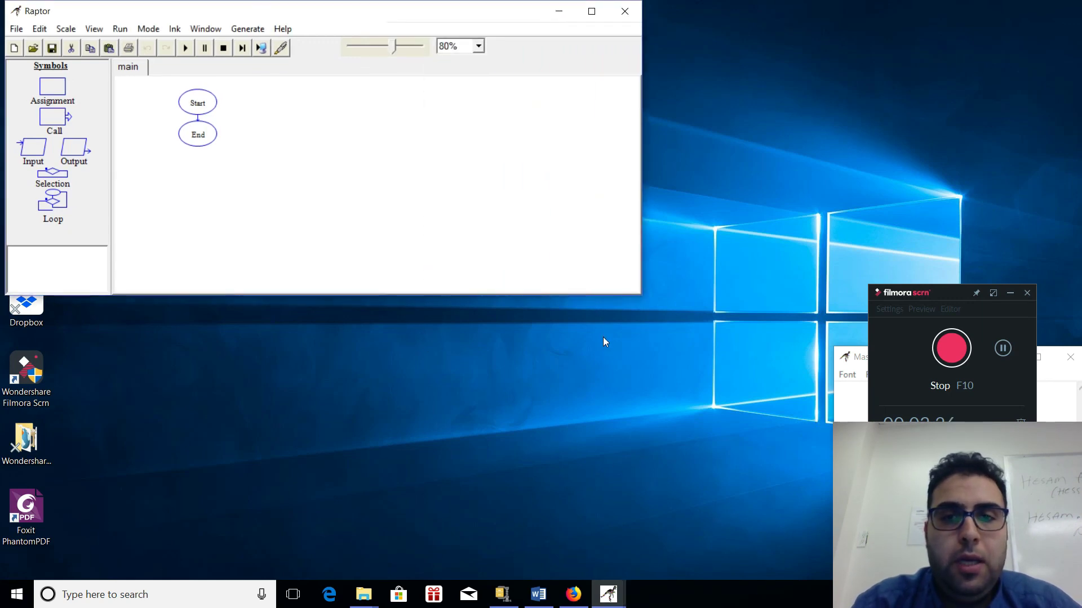
mouse_move(560, 300)
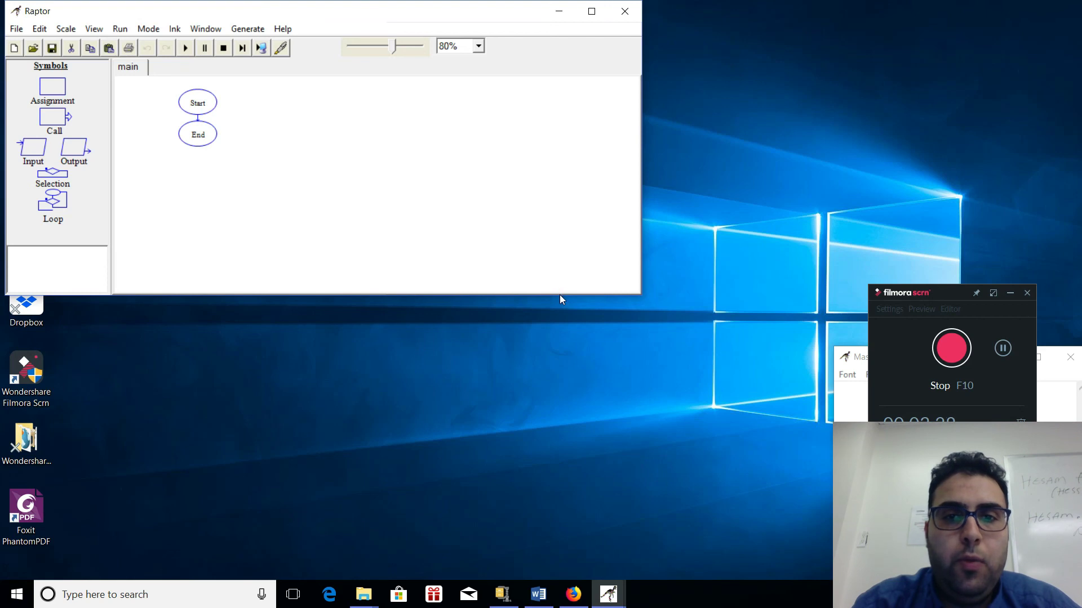